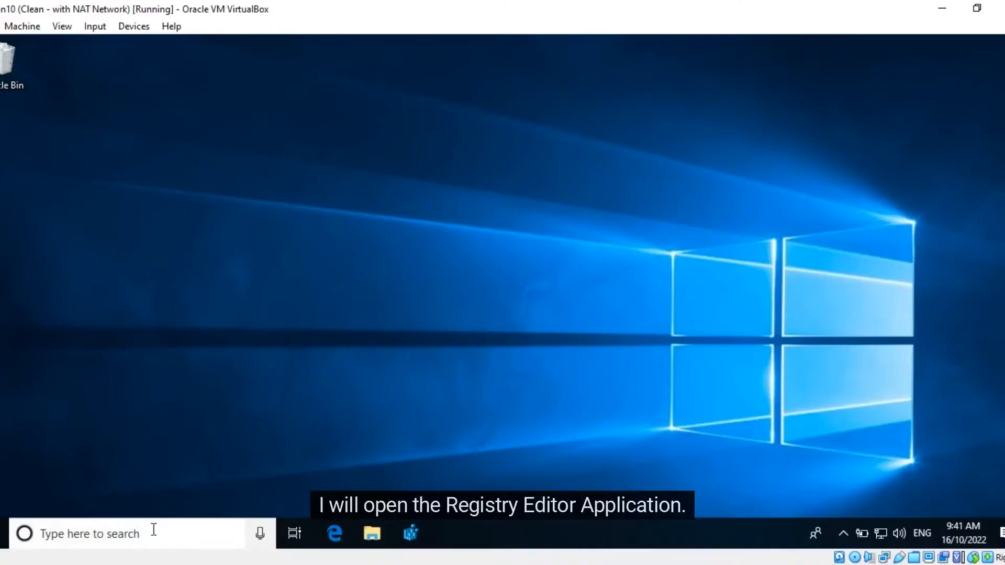
- Search Windows for 'regist' and launch the Registry Editor app
text(registry)
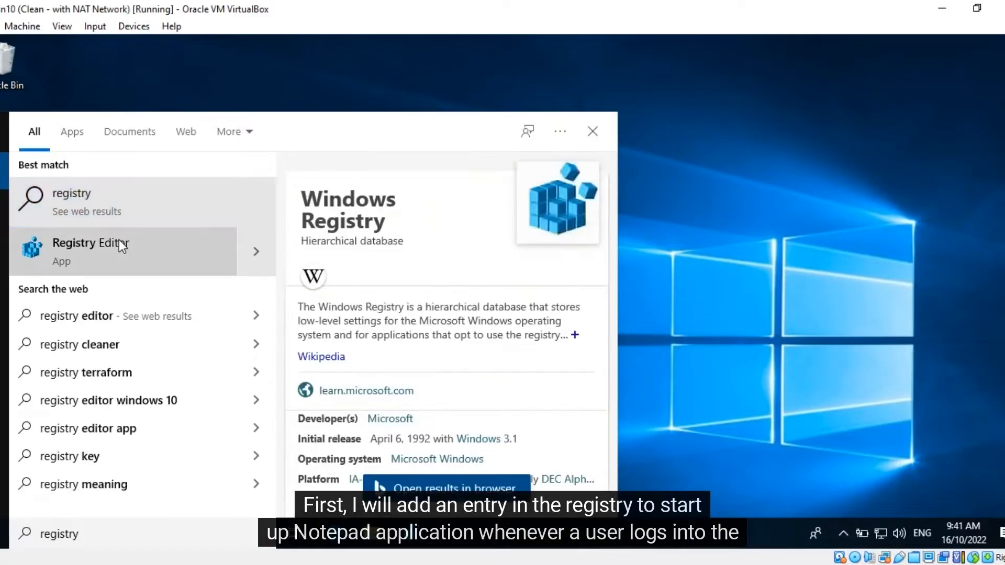
click(90, 251)
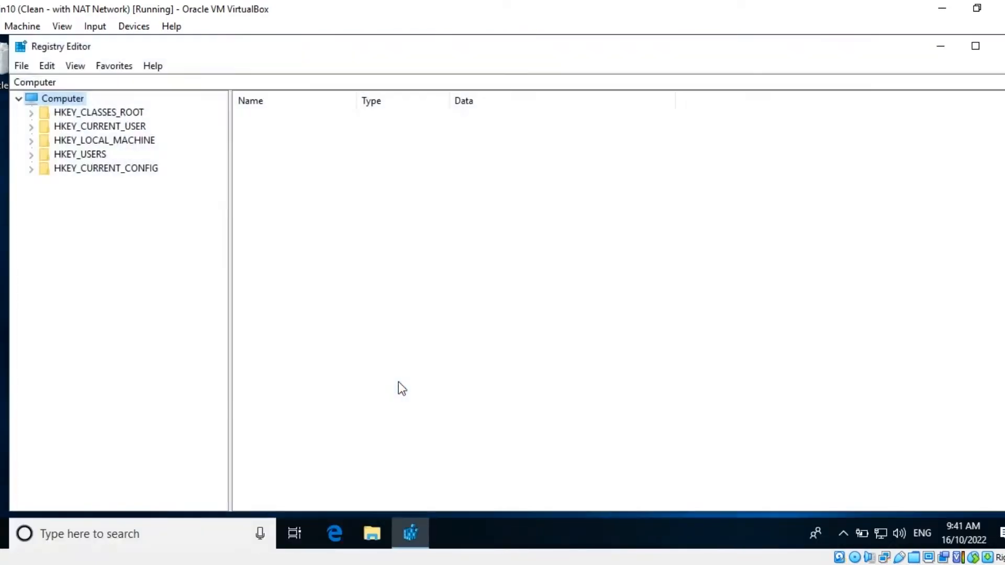
mouse_move(178, 177)
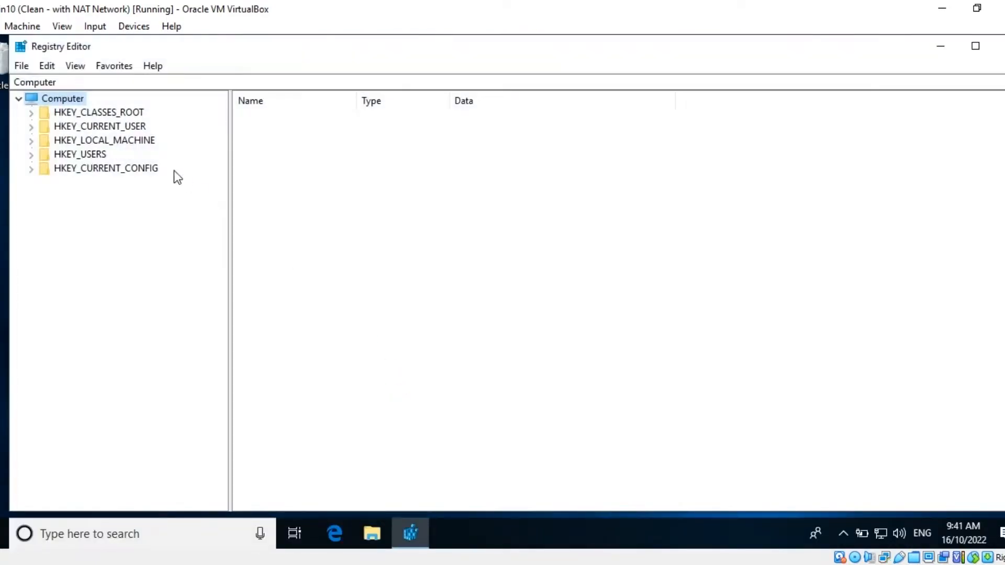
- Expand HKEY_LOCAL_MACHINE\SOFTWARE\Microsoft\Windows\CurrentVersion and open the Run key
click(103, 140)
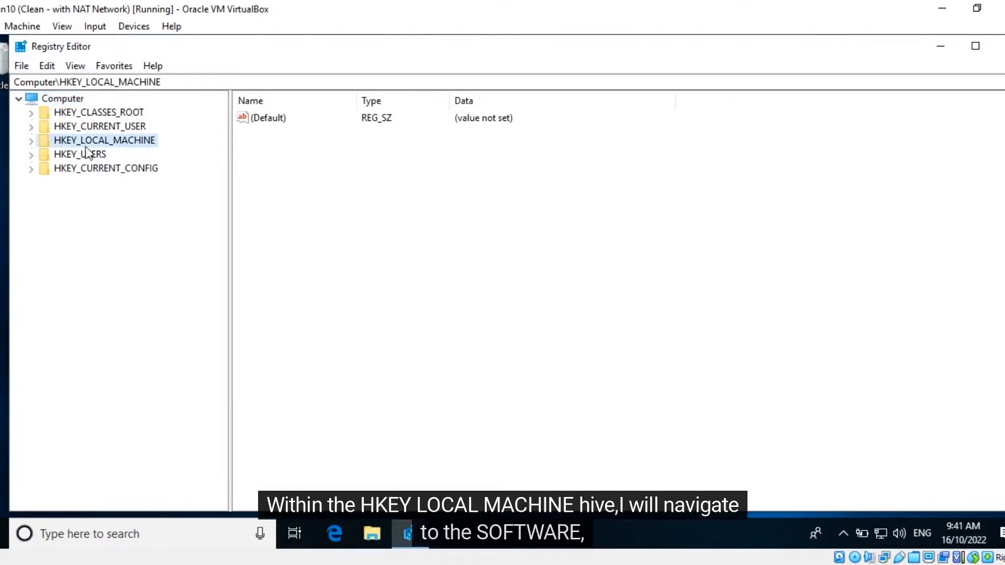
click(31, 139)
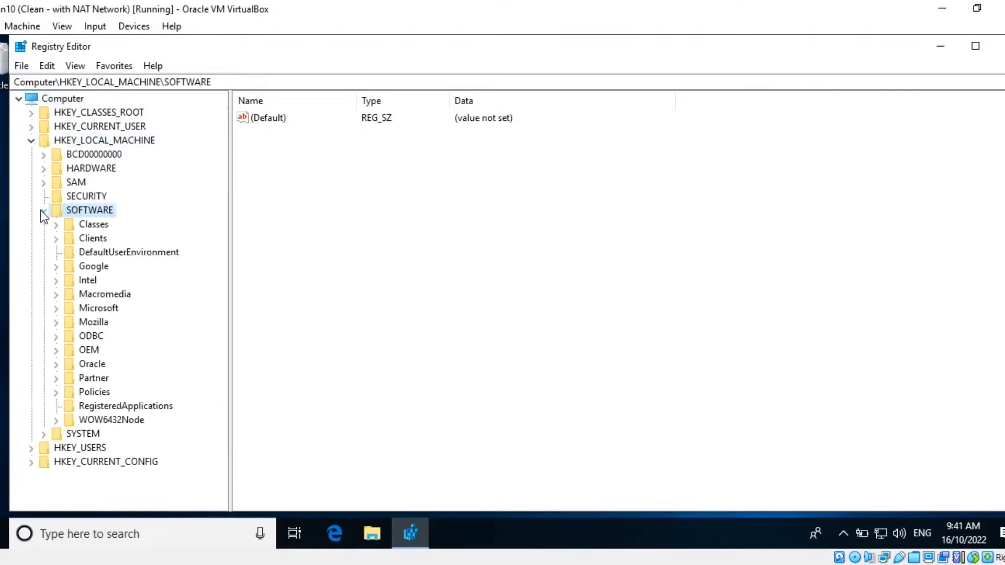
click(99, 308)
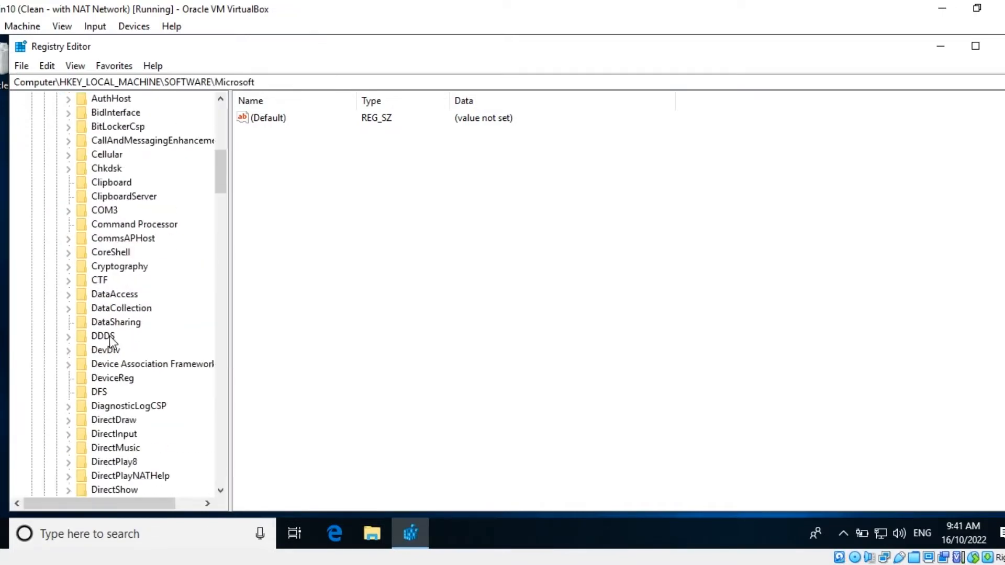
scroll(down, 3)
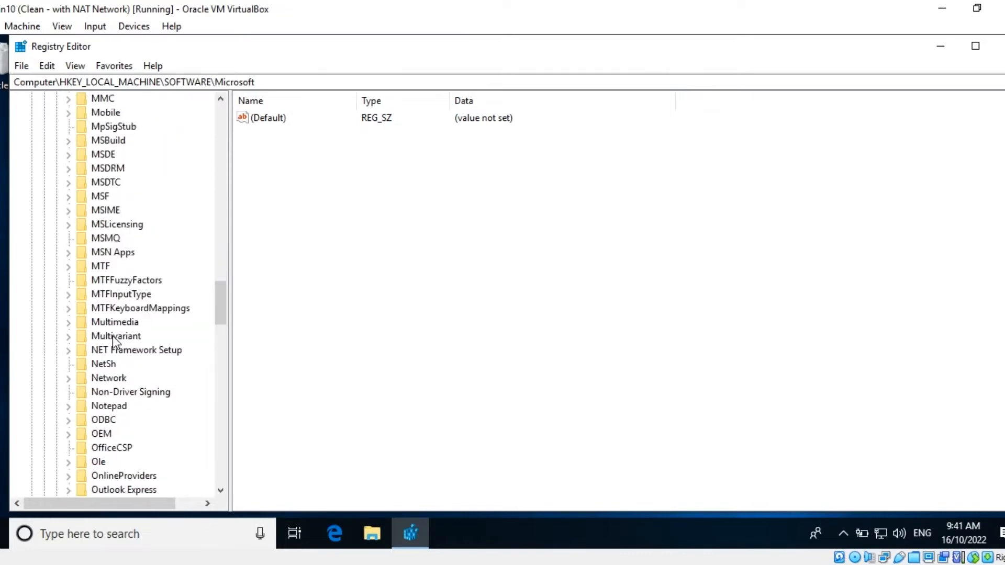
scroll(down, 3)
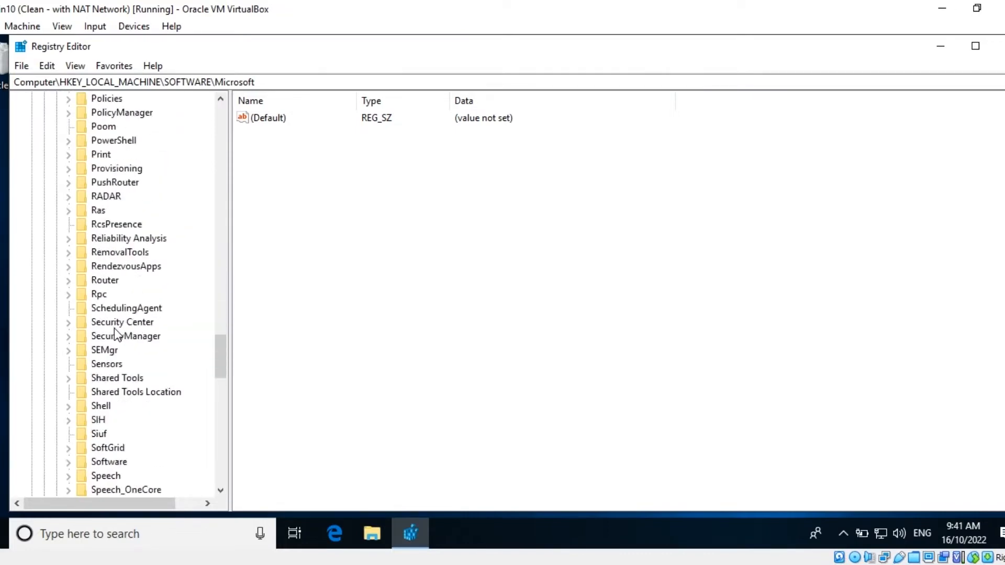
scroll(down, 3)
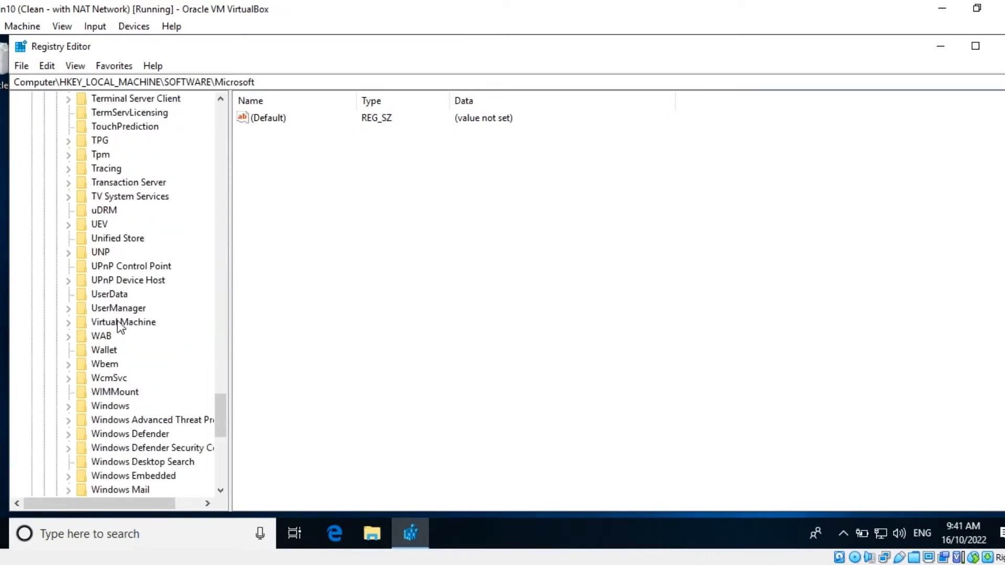
click(110, 405)
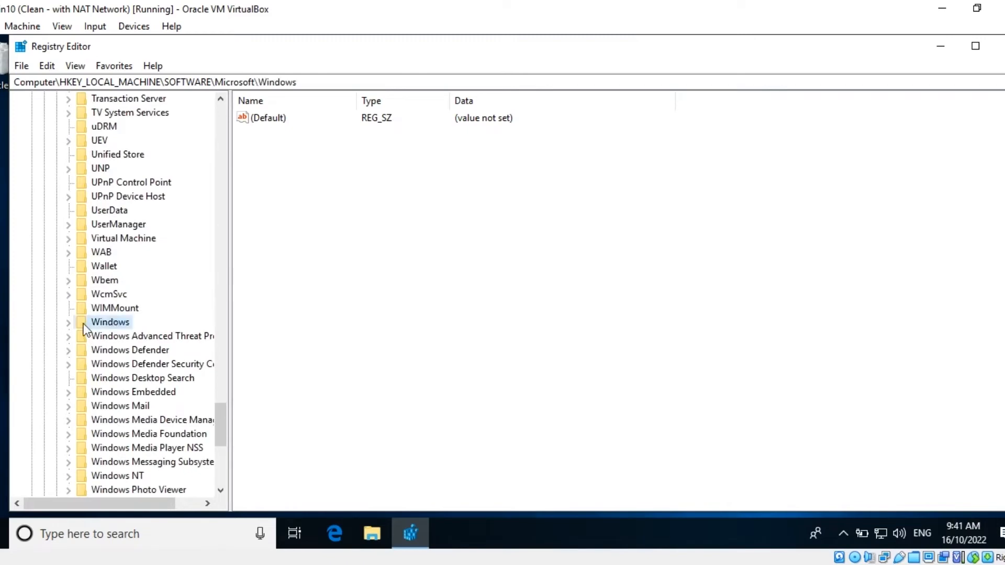
click(69, 321)
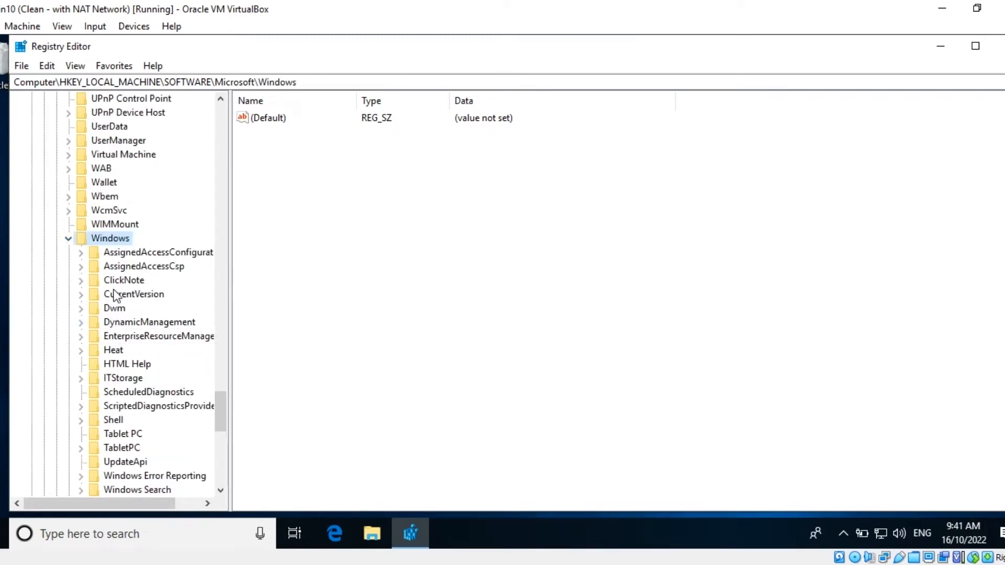
click(134, 294)
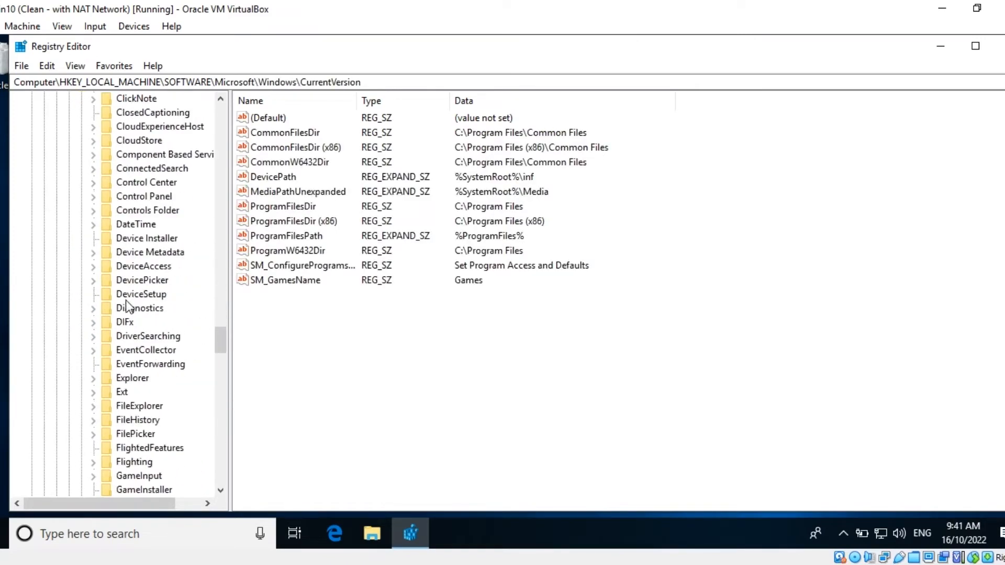
scroll(down, 3)
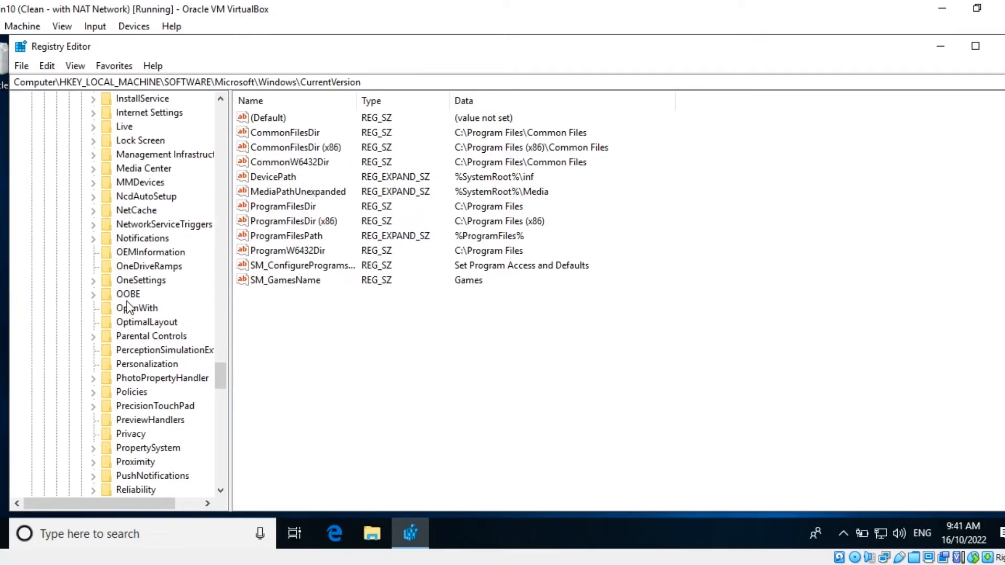
click(125, 392)
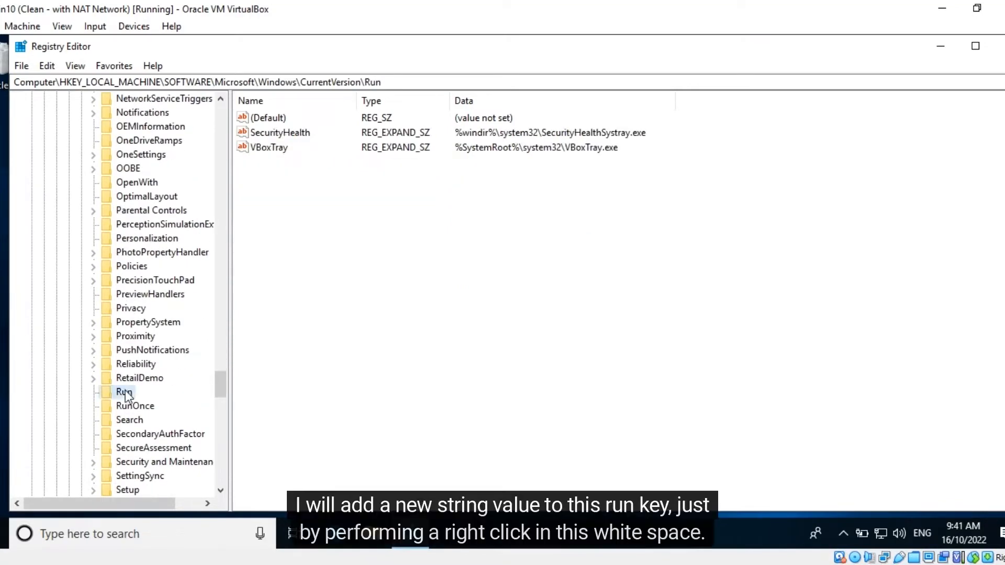
mouse_move(303, 142)
text(Notepad)
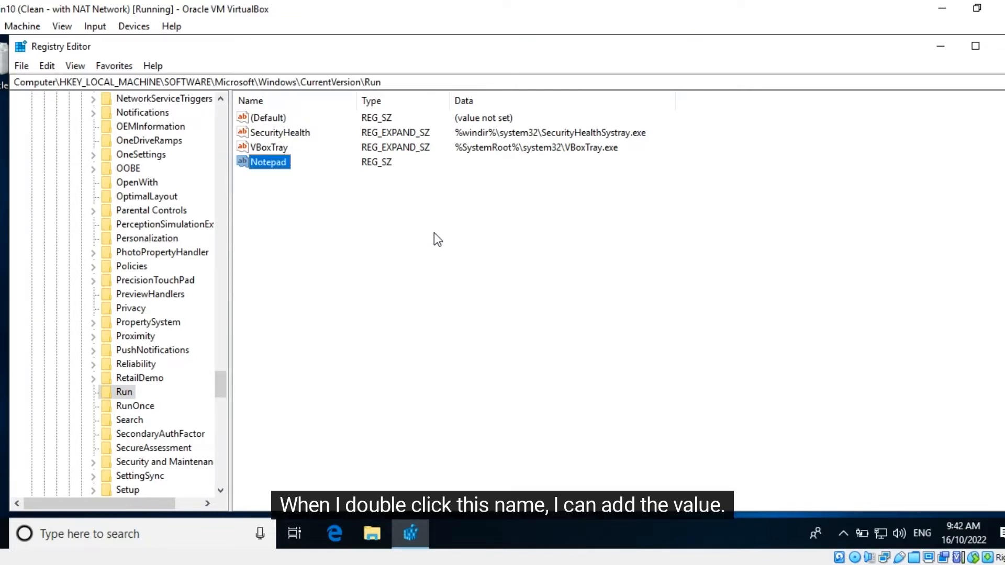
- Set the Notepad value's data to C:\Windows\System32\notepad.exe
double_click(269, 162)
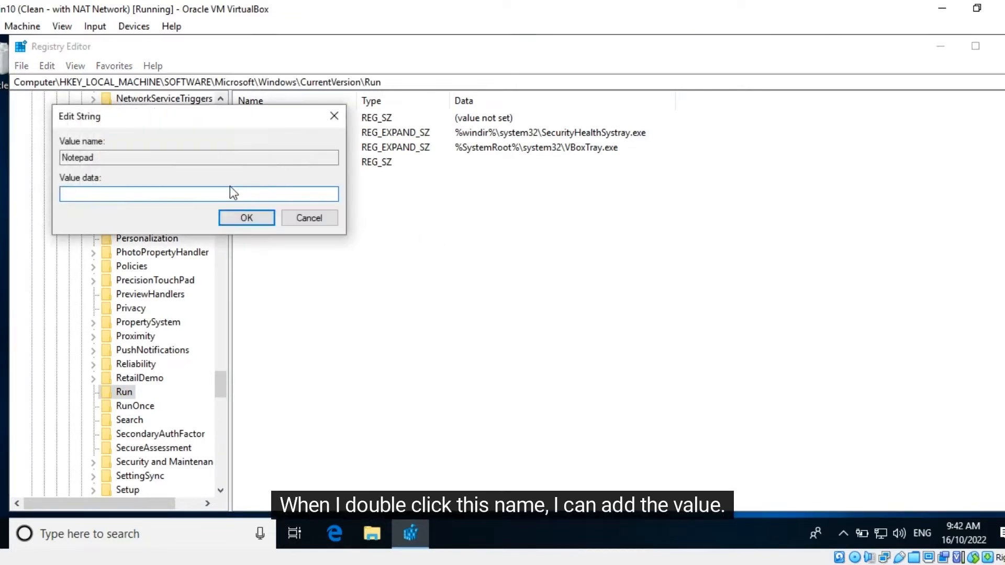
text(C:\)
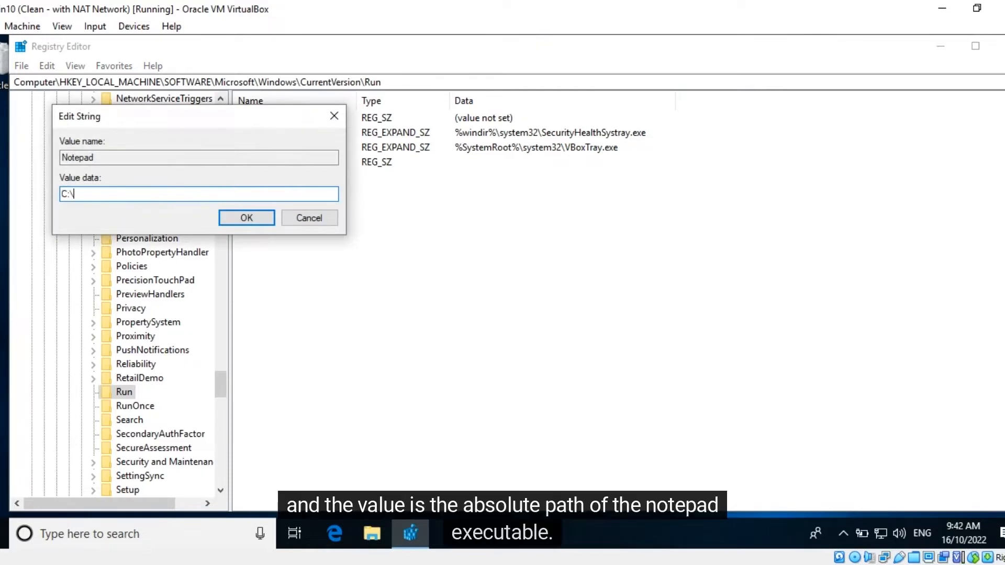
text(Windows)
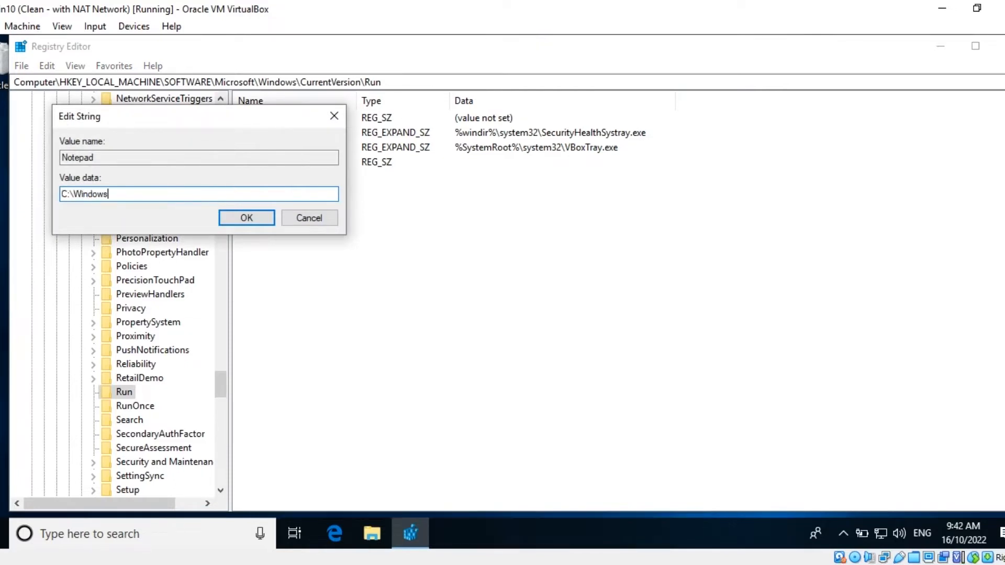
text(\System)
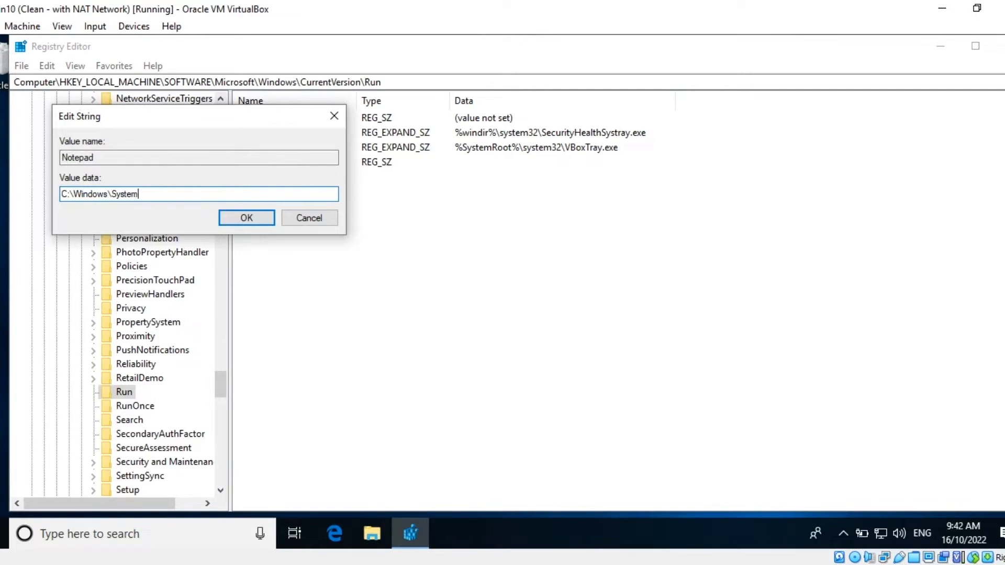
text(32\notepad.e)
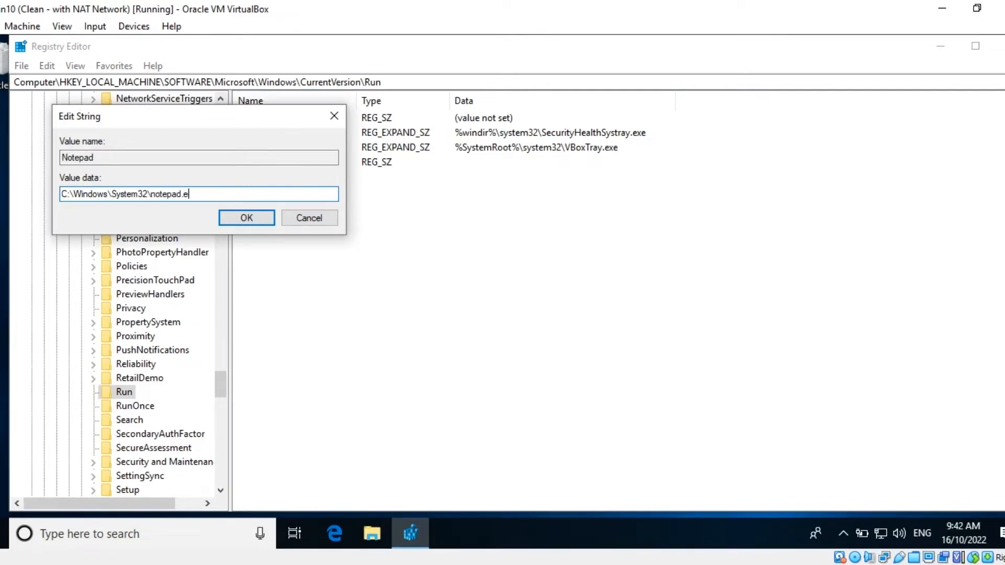
click(246, 218)
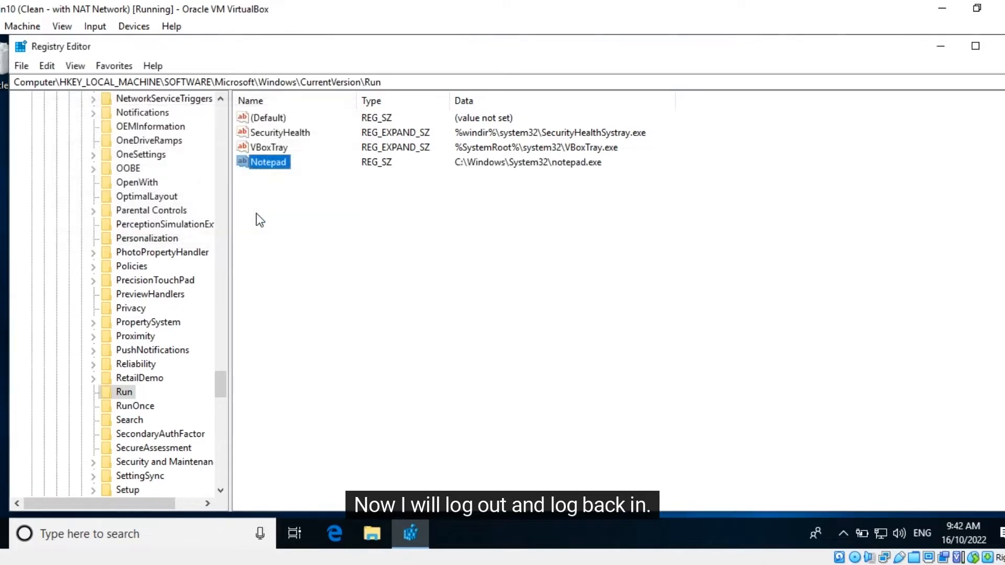
mouse_move(272, 209)
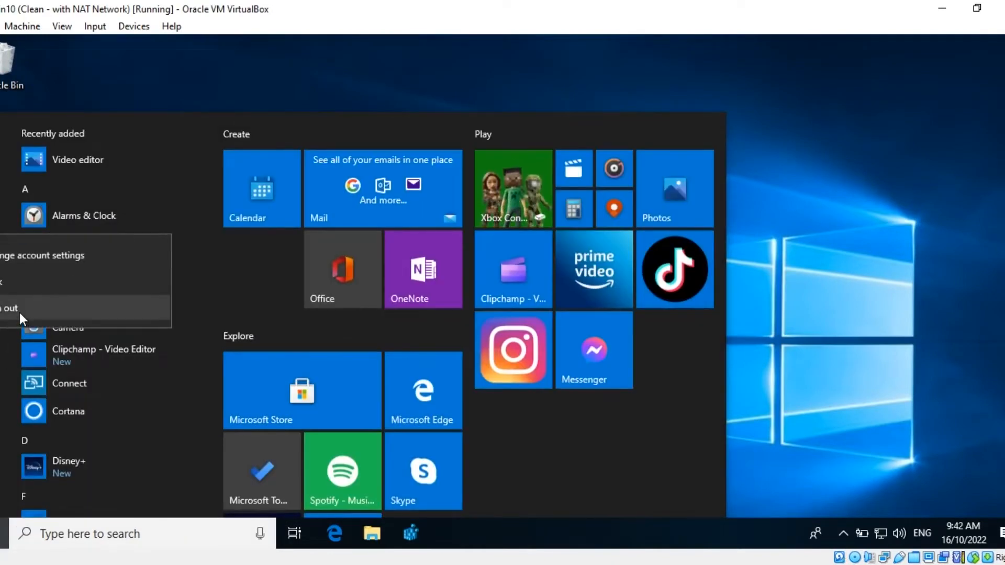
- Sign out and back in, then close the auto-launched Notepad window
click(9, 309)
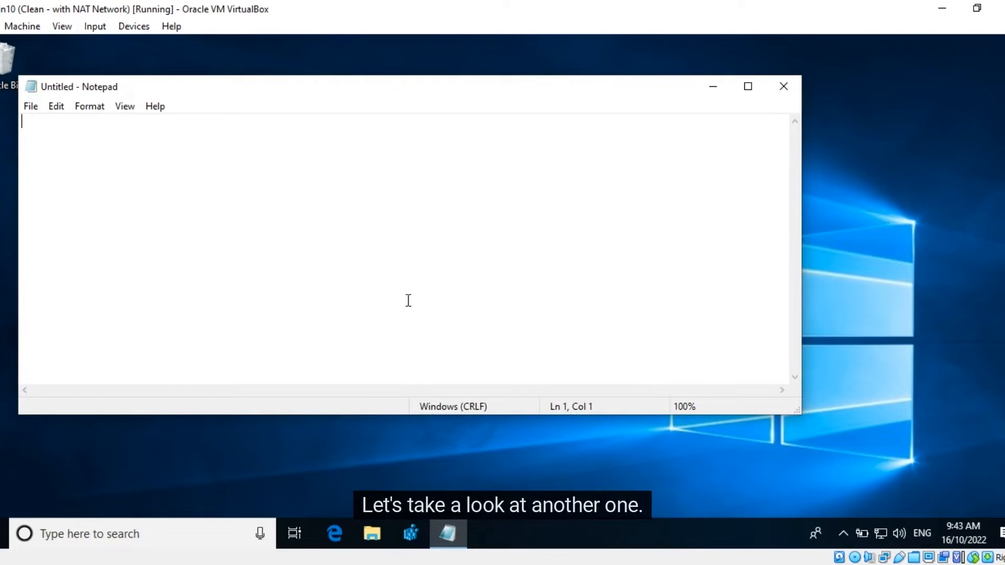
click(783, 86)
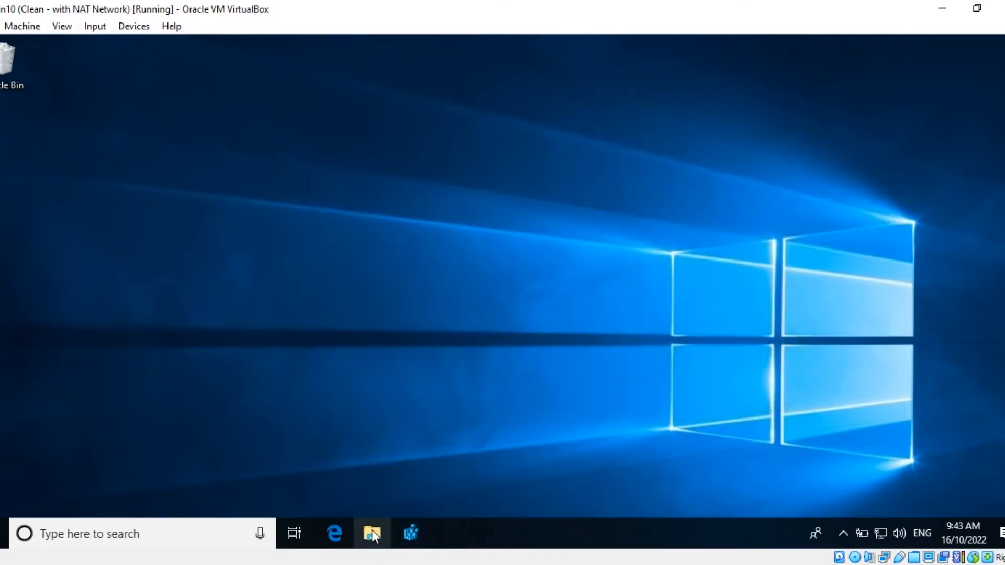
- Open sample from Documents, append 'Hello!', then save and close Notepad
click(372, 534)
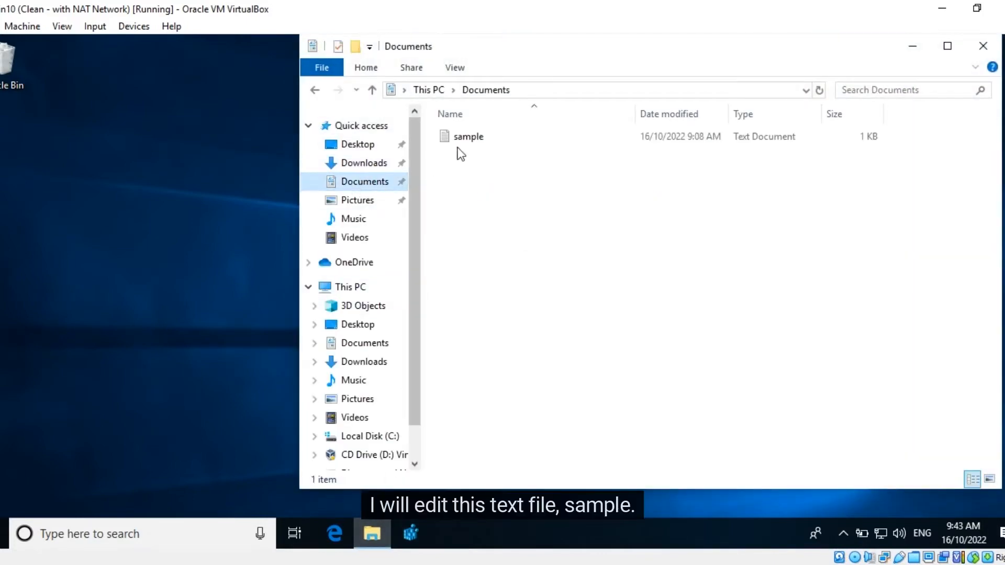
click(468, 137)
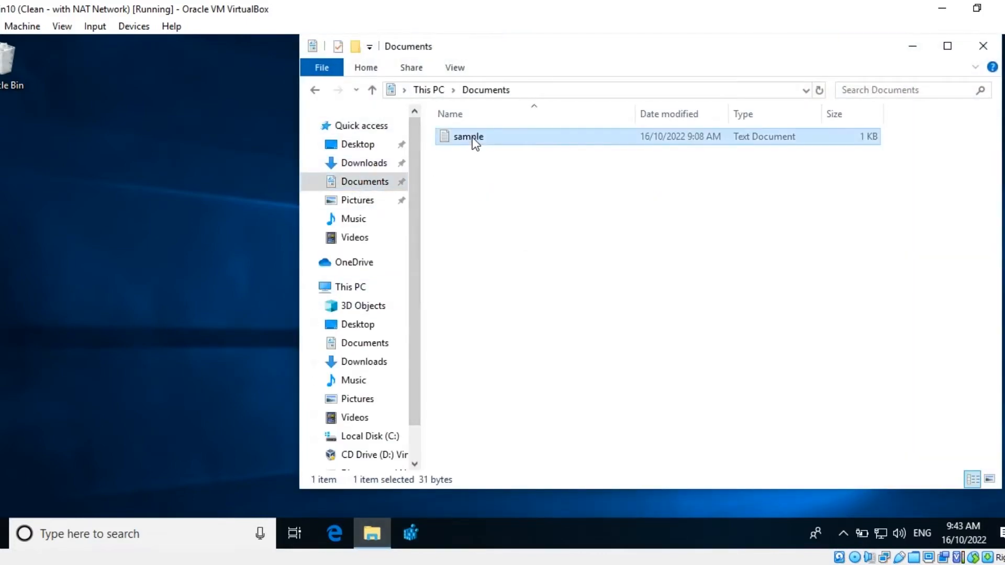
double_click(468, 137)
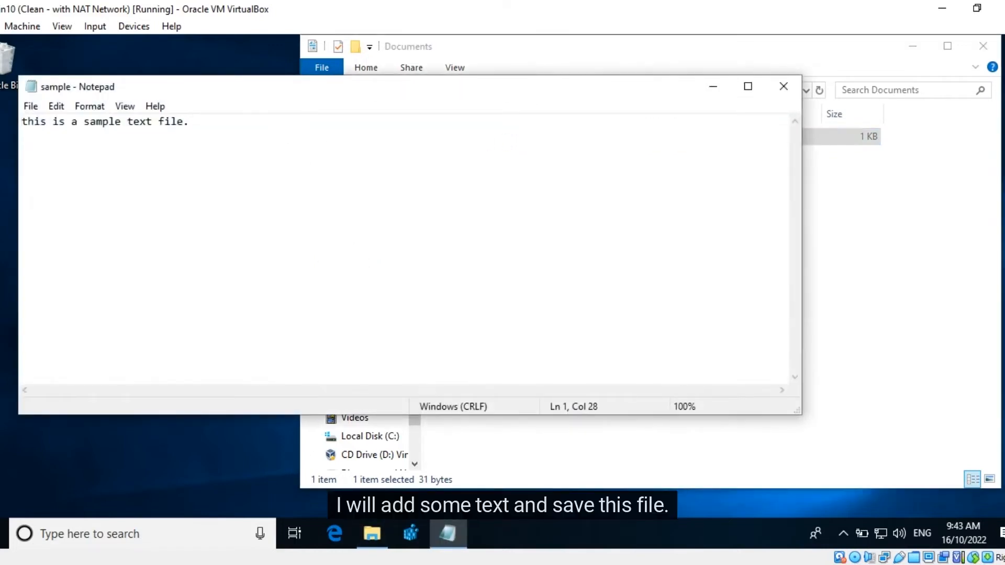
text(Hello)
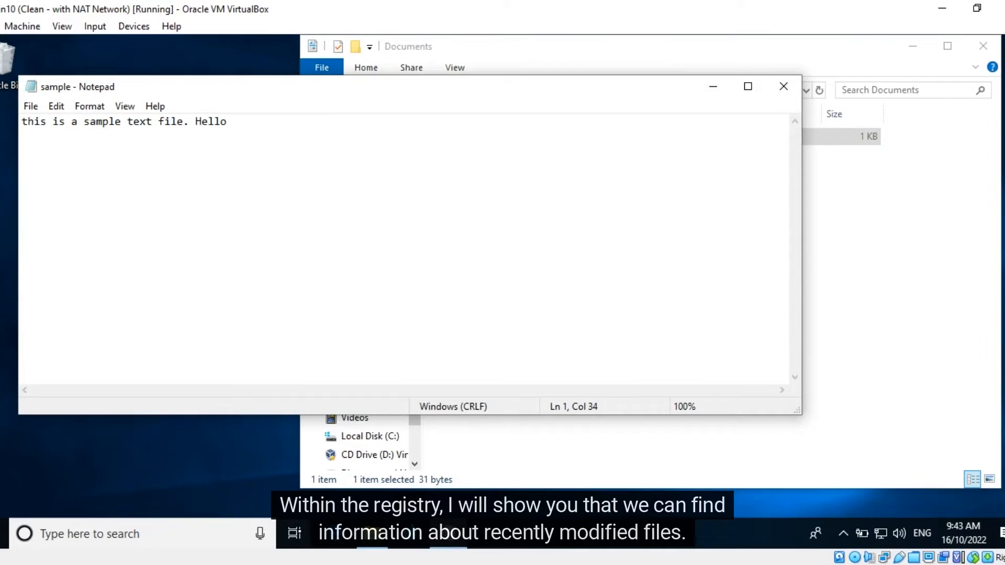
text(!)
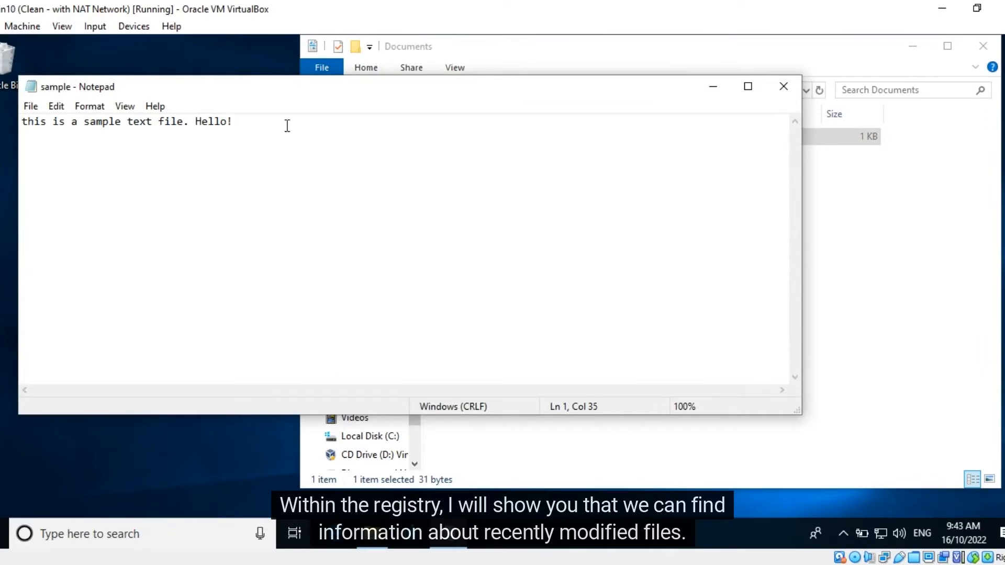
click(782, 87)
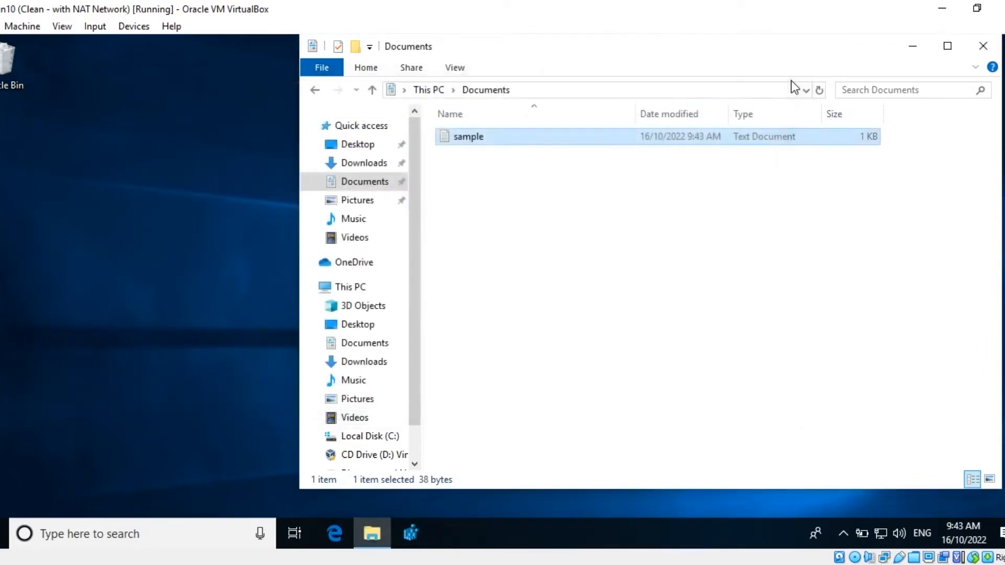
mouse_move(409, 533)
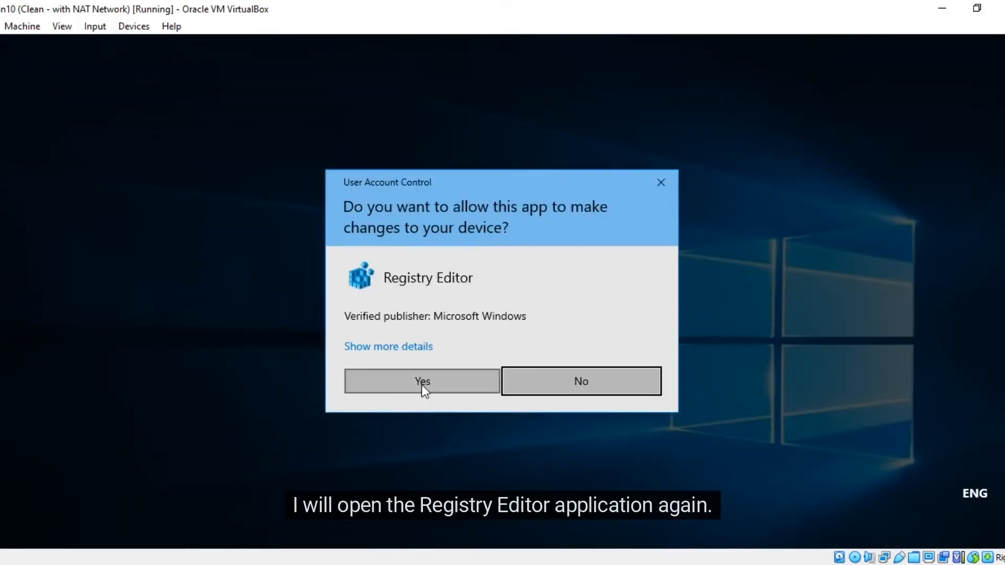
- Approve UAC, collapse HKLM, and expand HKEY_CURRENT_USER\Software down to Explorer's RecentDocs
click(421, 381)
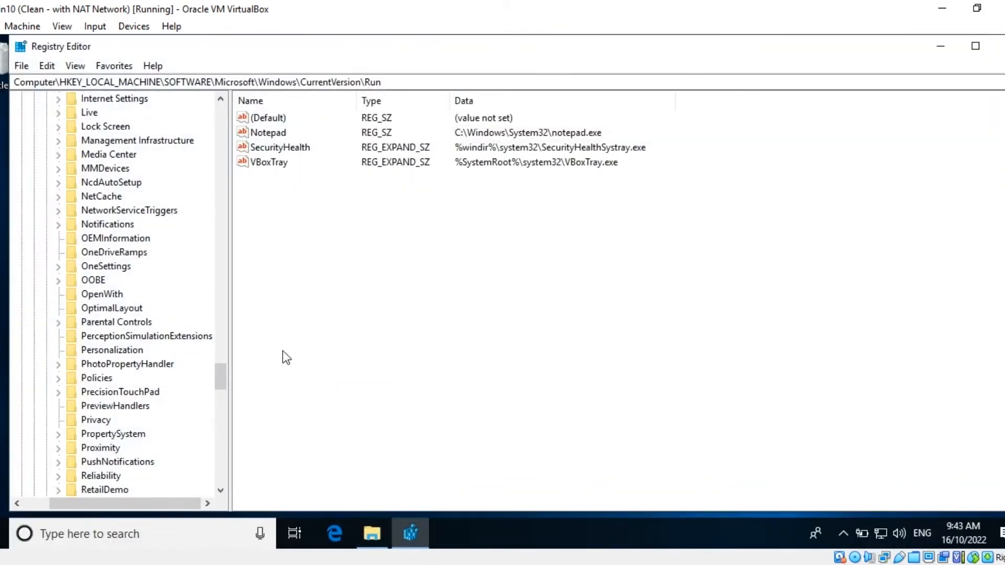
scroll(up, 3)
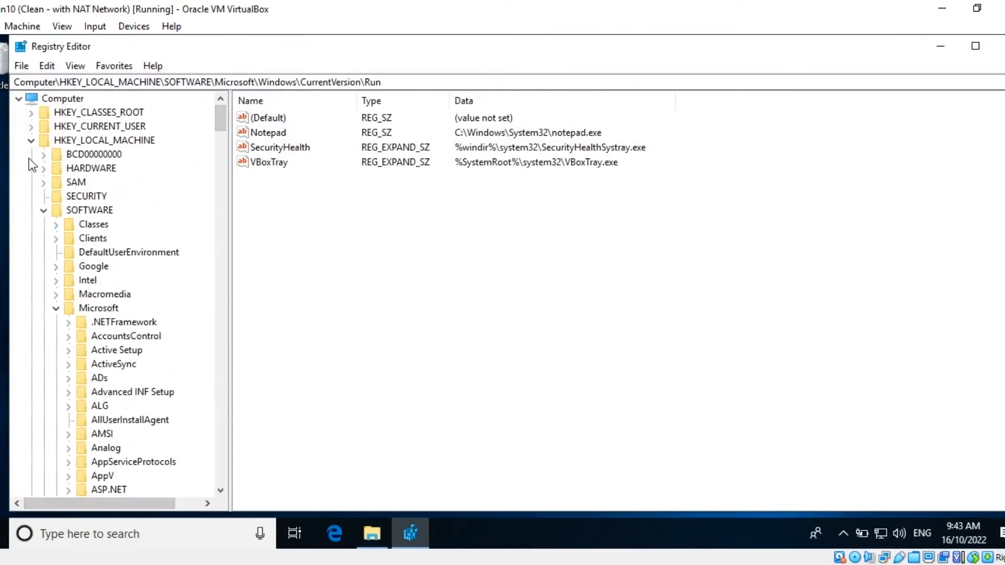
click(100, 126)
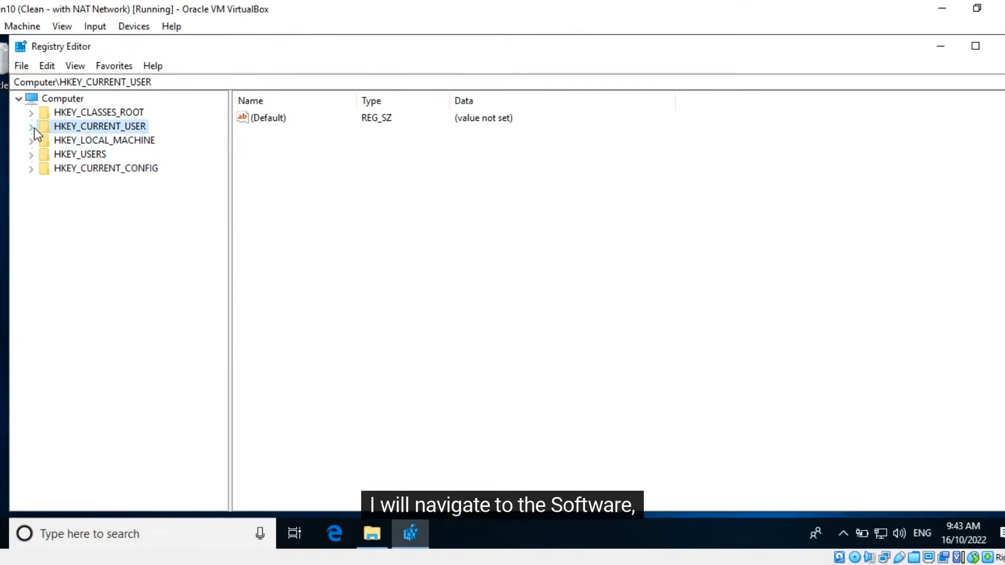
click(30, 126)
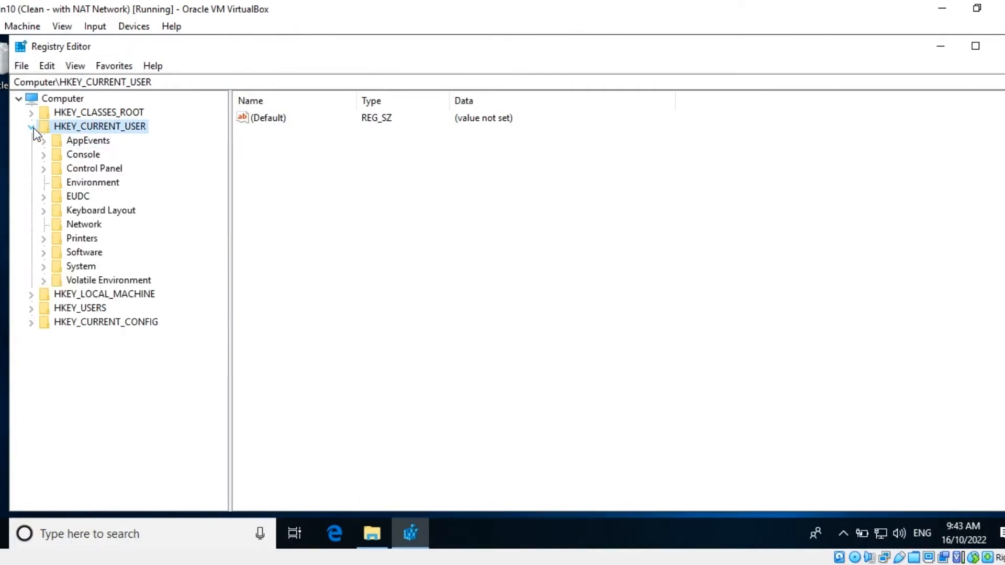
click(84, 252)
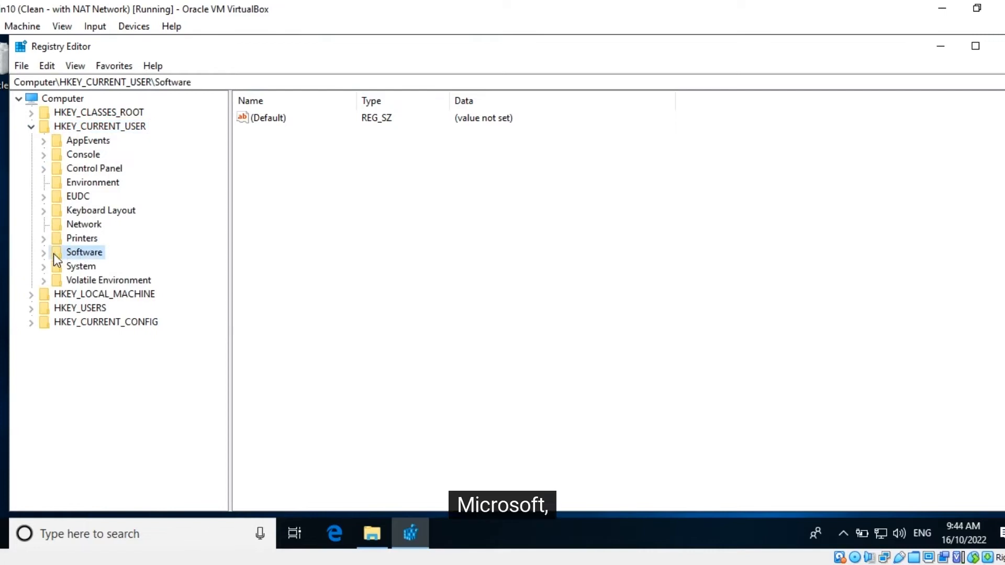
click(43, 252)
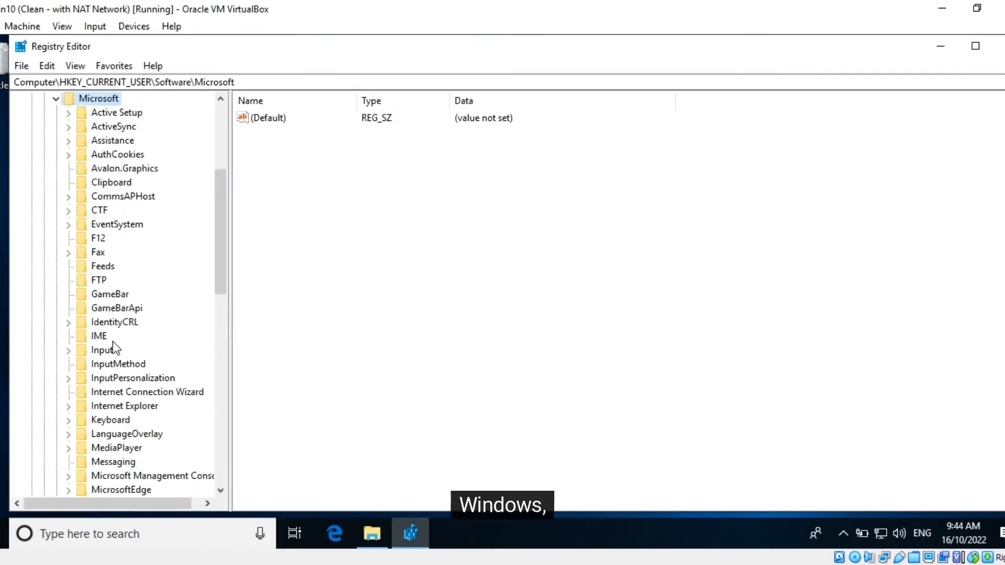
scroll(down, 3)
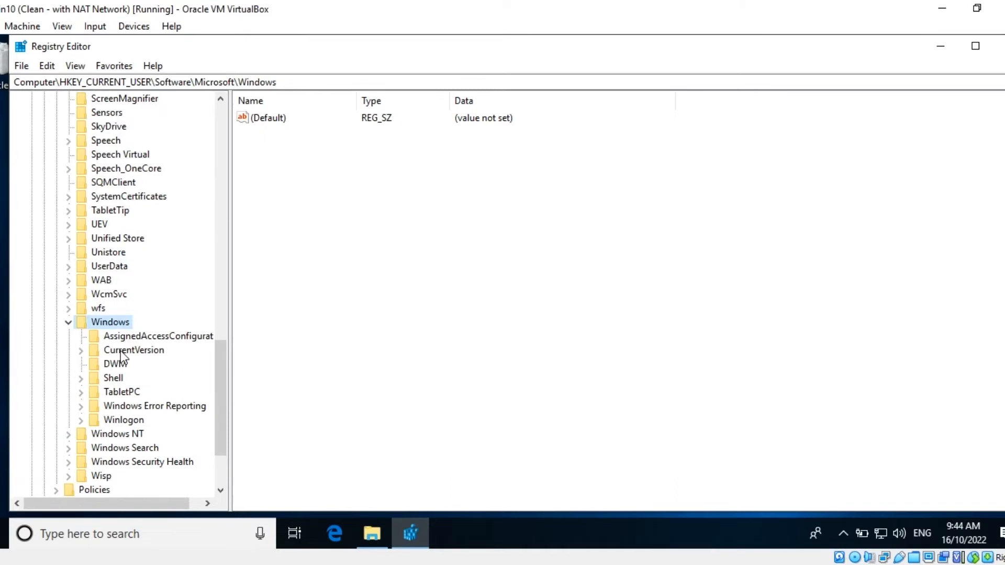
click(82, 350)
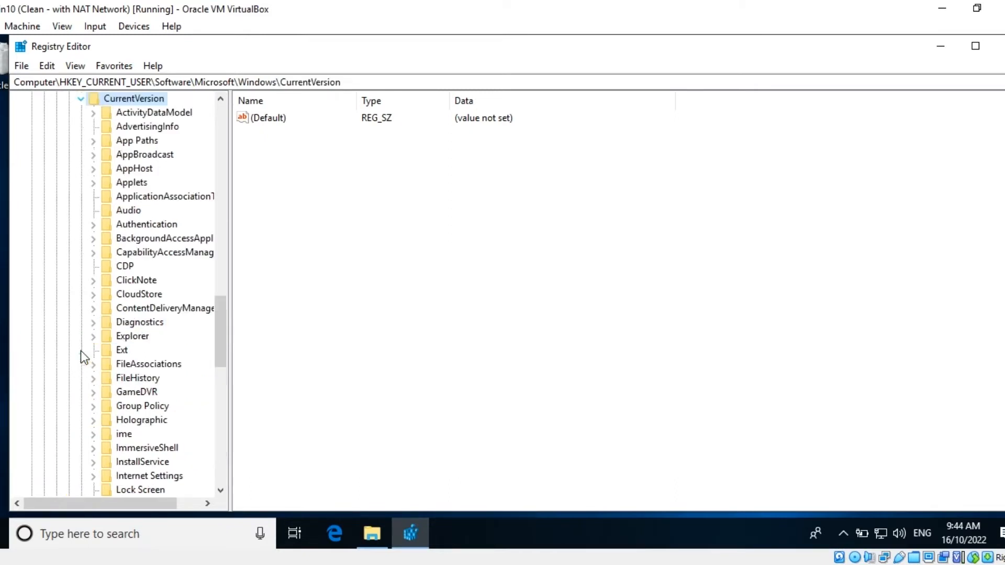
click(132, 336)
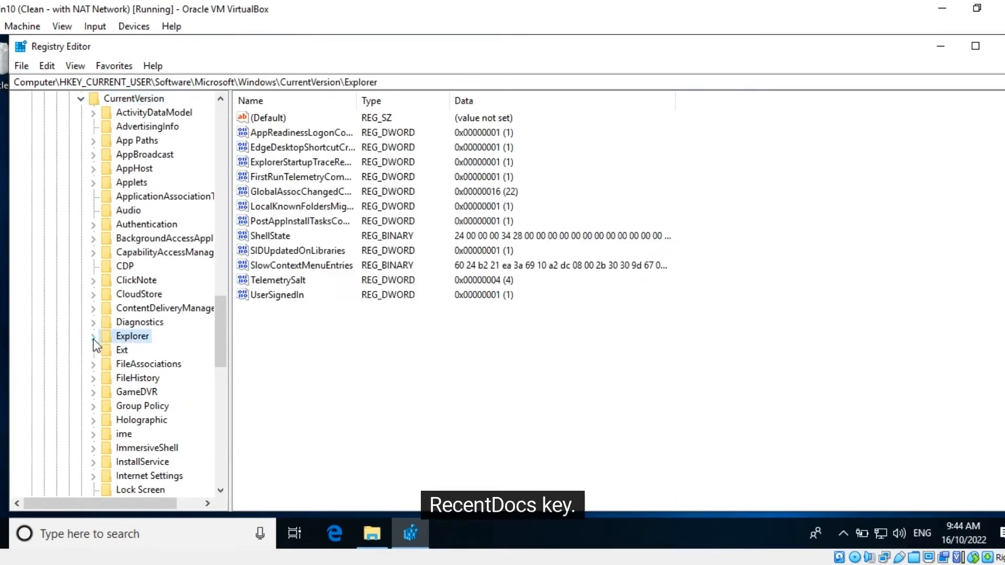
click(152, 419)
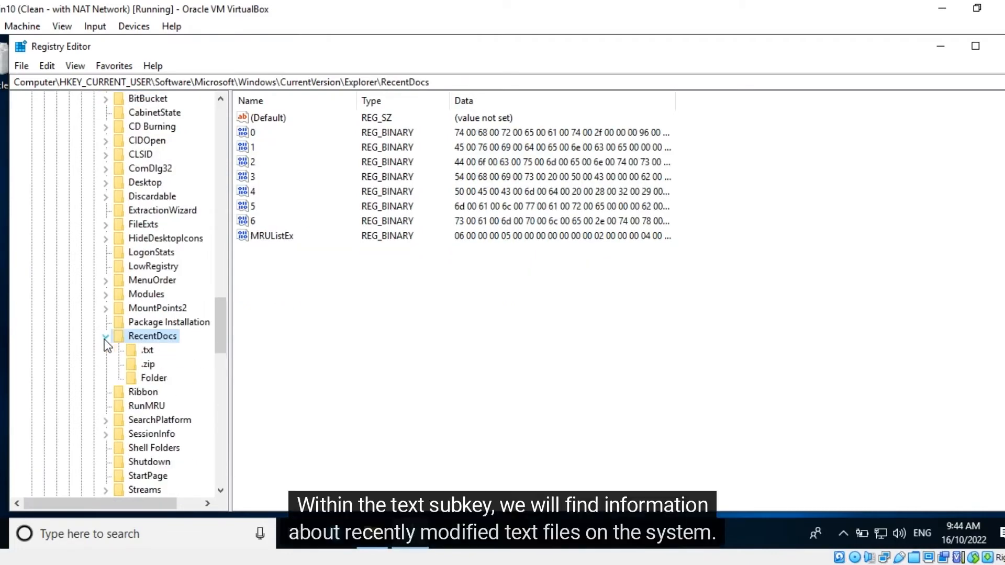
- Select the .txt subkey and open value 0 as binary data showing sample.txt
click(146, 351)
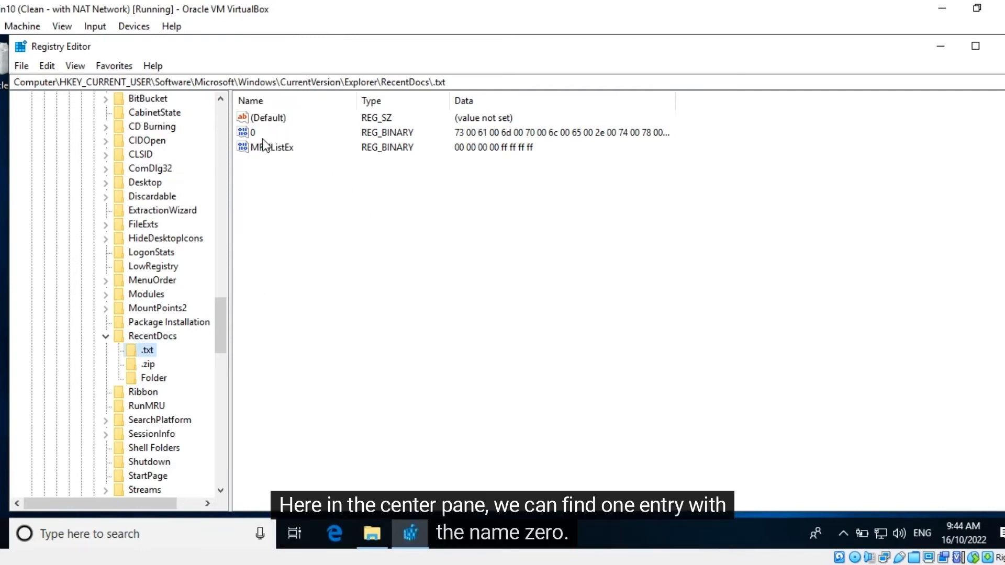
click(253, 132)
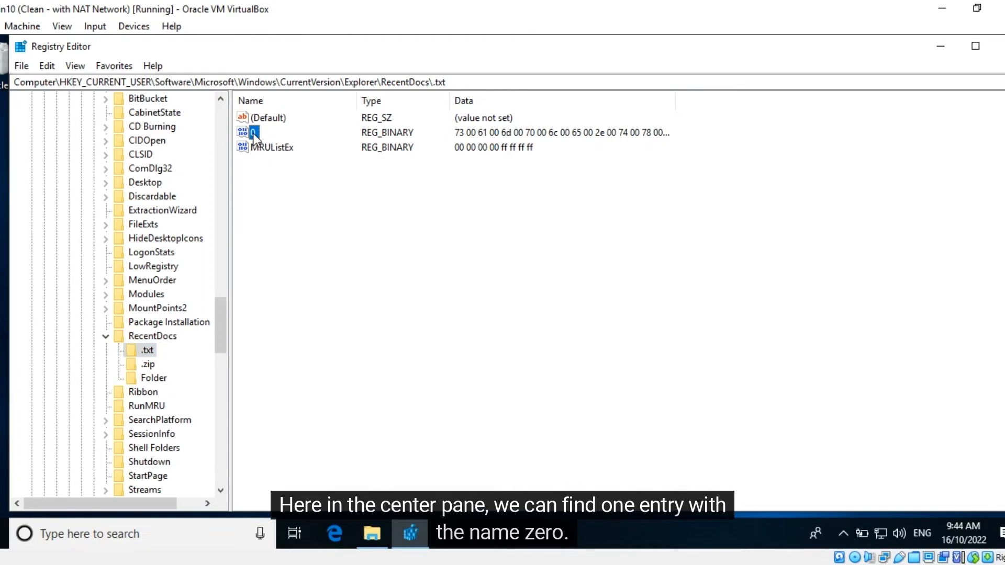
click(254, 132)
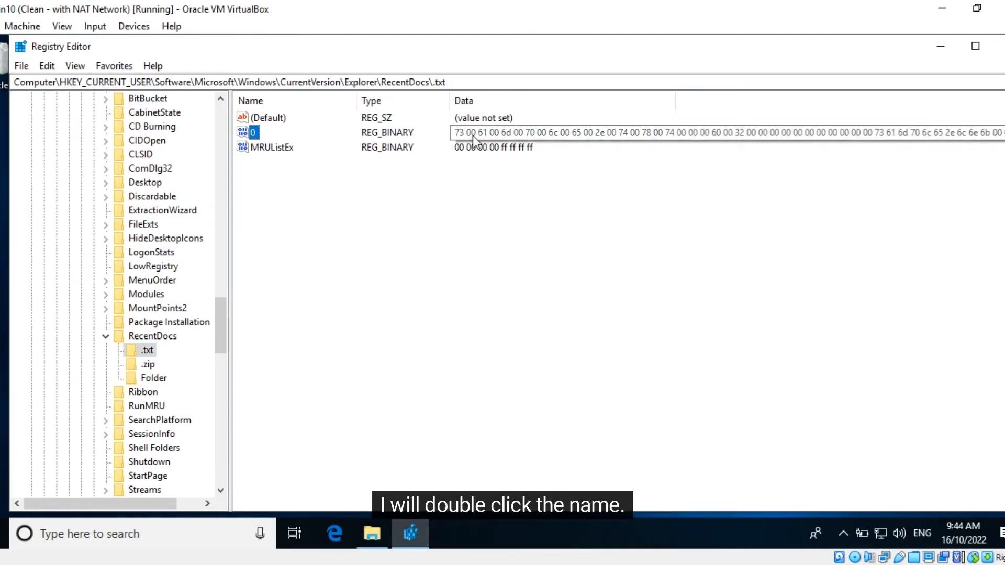
double_click(254, 132)
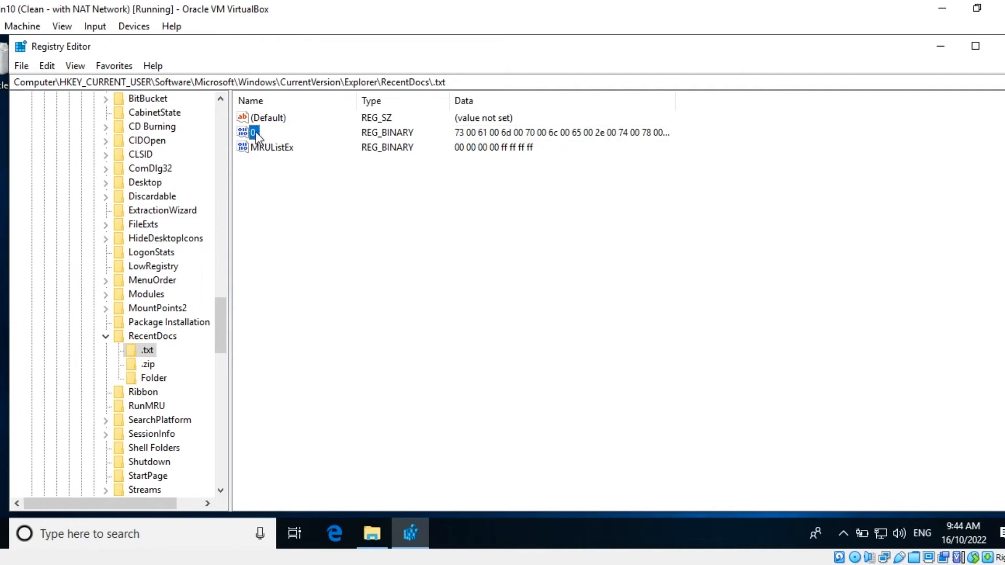
double_click(254, 133)
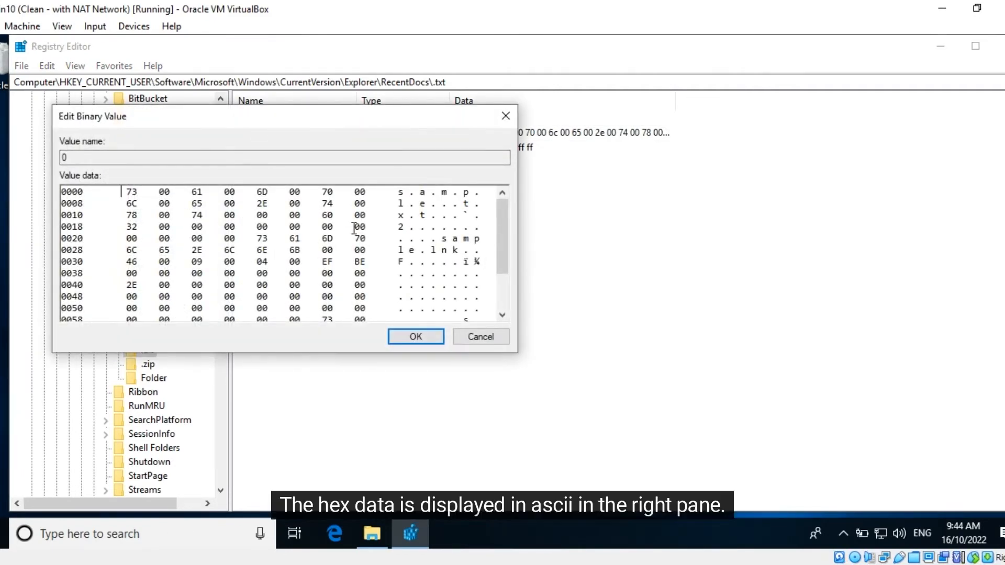
mouse_move(403, 216)
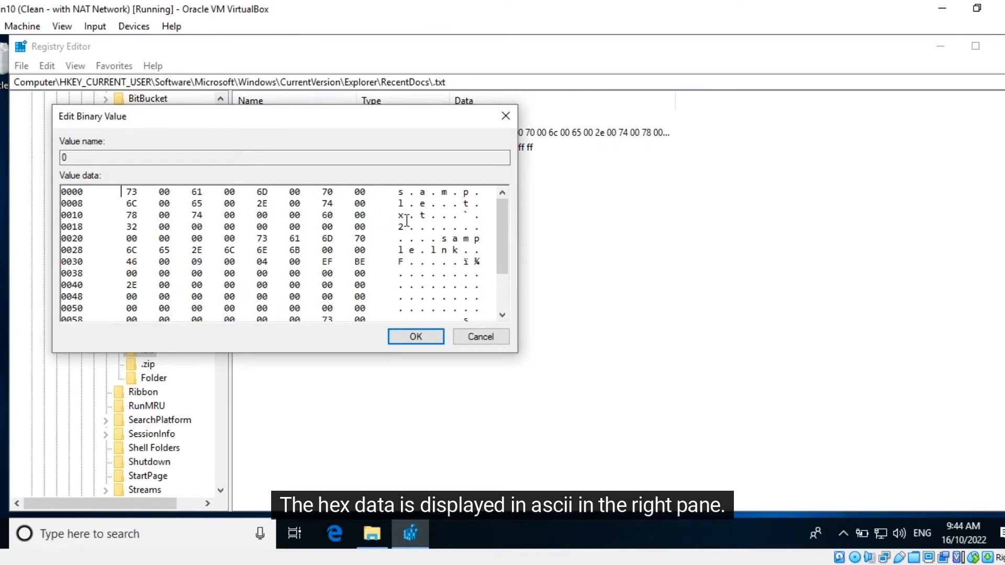